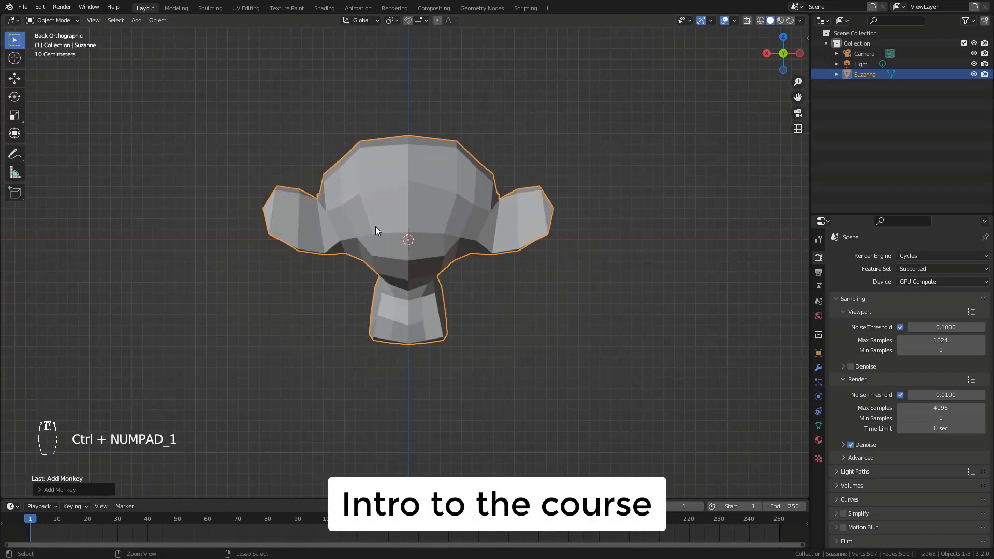
Show the boat deck project with the ring raised about 0.108 m along Z, browsing workspaces.
key(Tab)
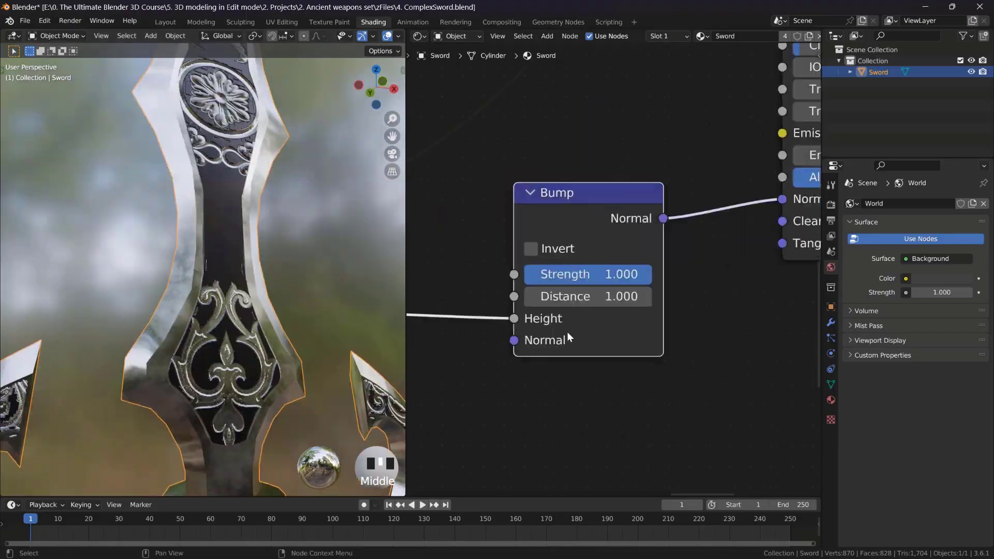
click(164, 21)
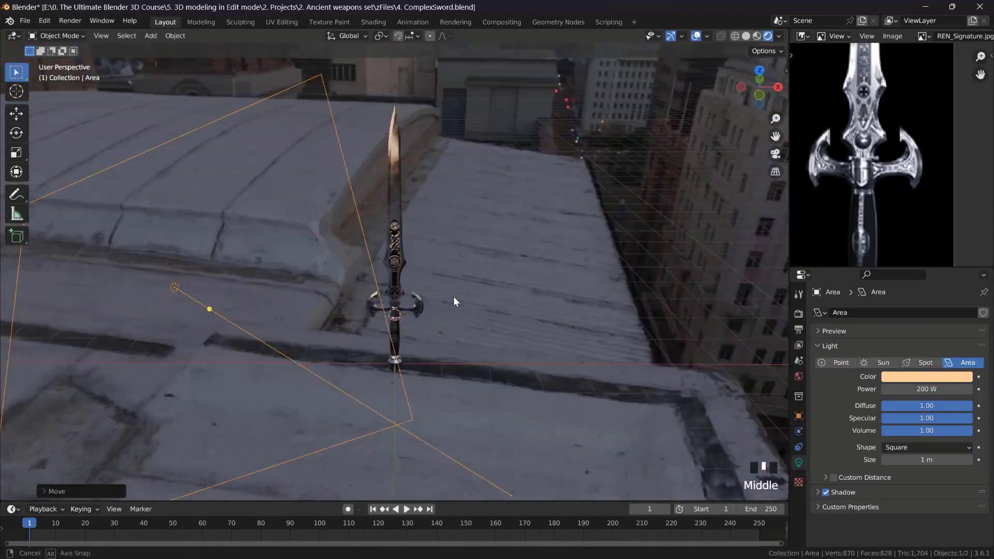
click(373, 22)
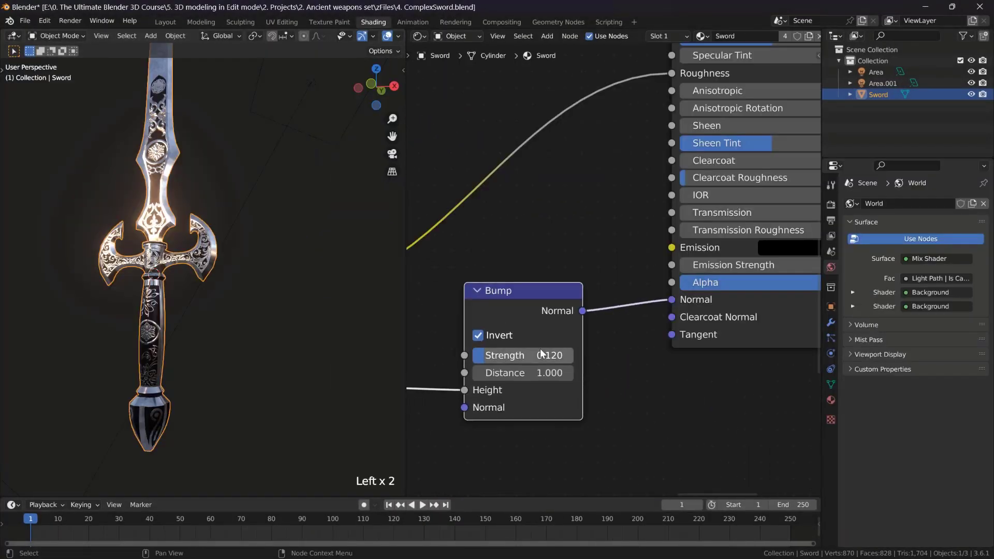
click(455, 36)
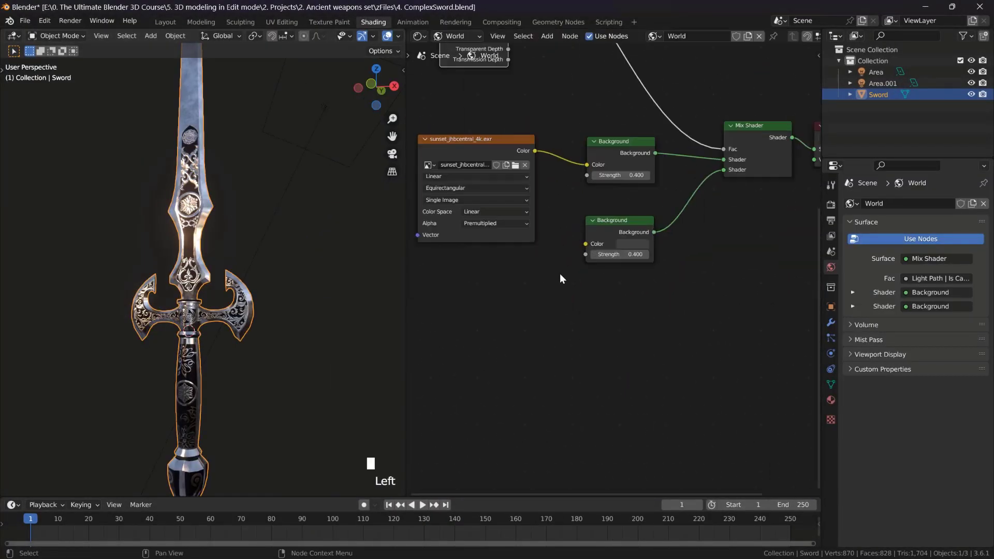
click(164, 22)
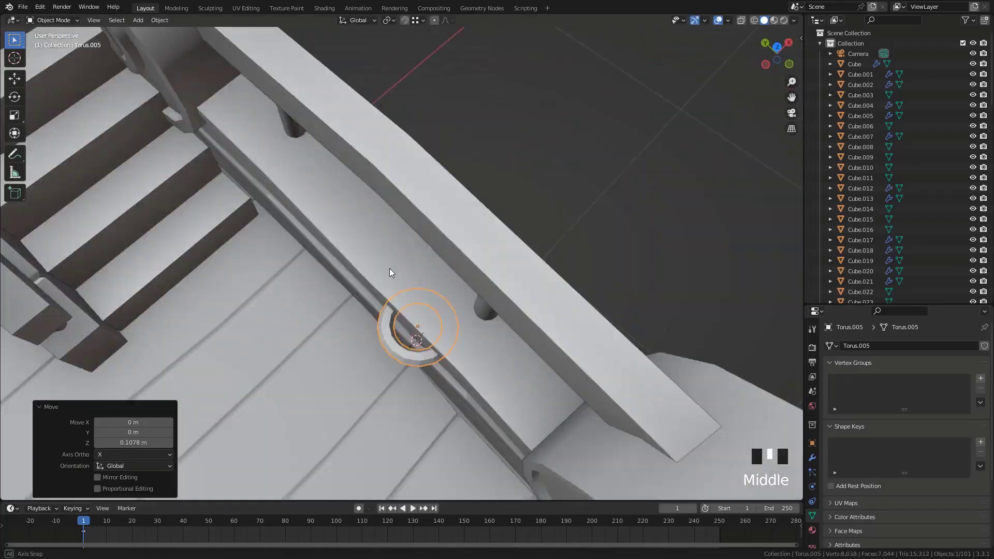
Show the Audi e-Tron studio scene and bring up the Add menu over Collection Instance.
key(ctrl+b)
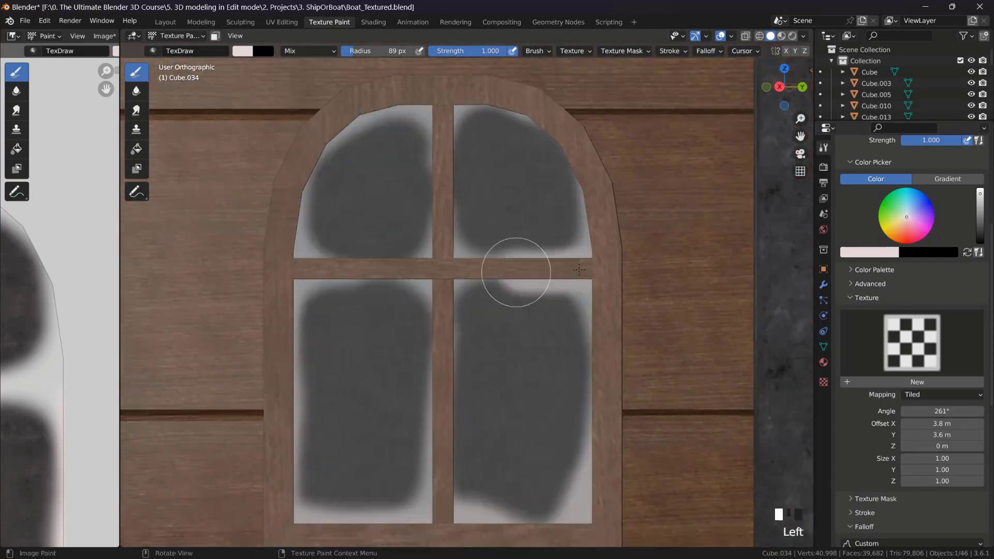
click(373, 21)
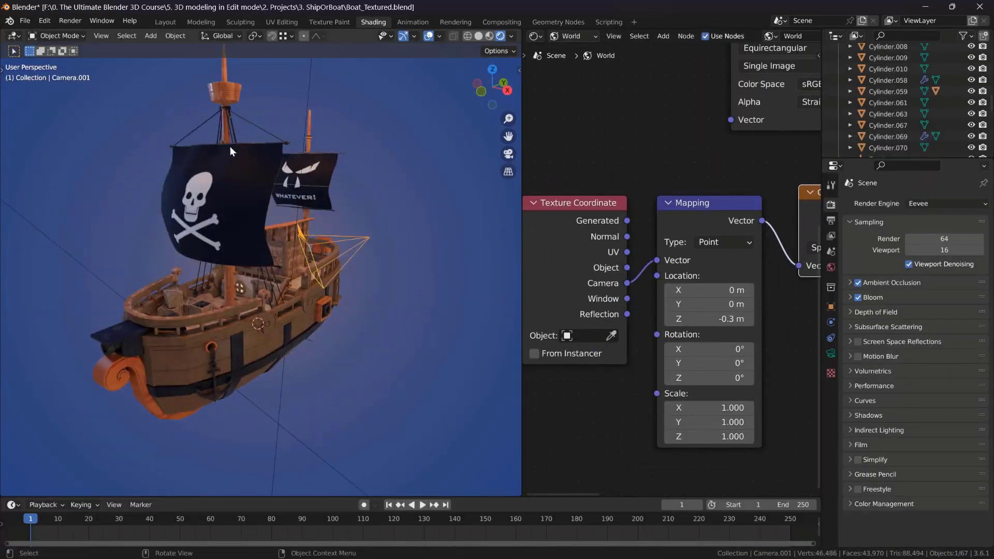
click(164, 22)
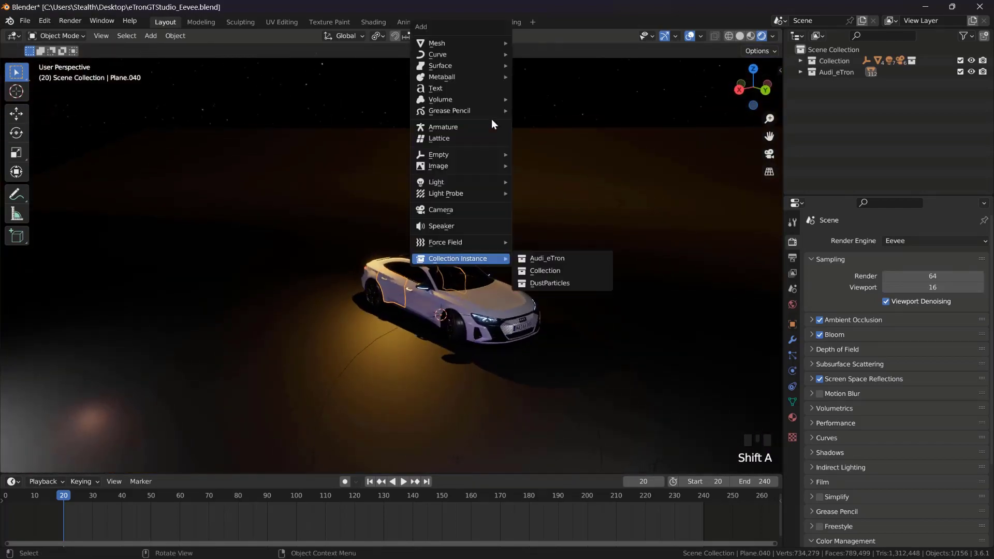
Add an Audi_eTron collection instance, then show the brick archway with its baked Brick_Bump map.
click(546, 258)
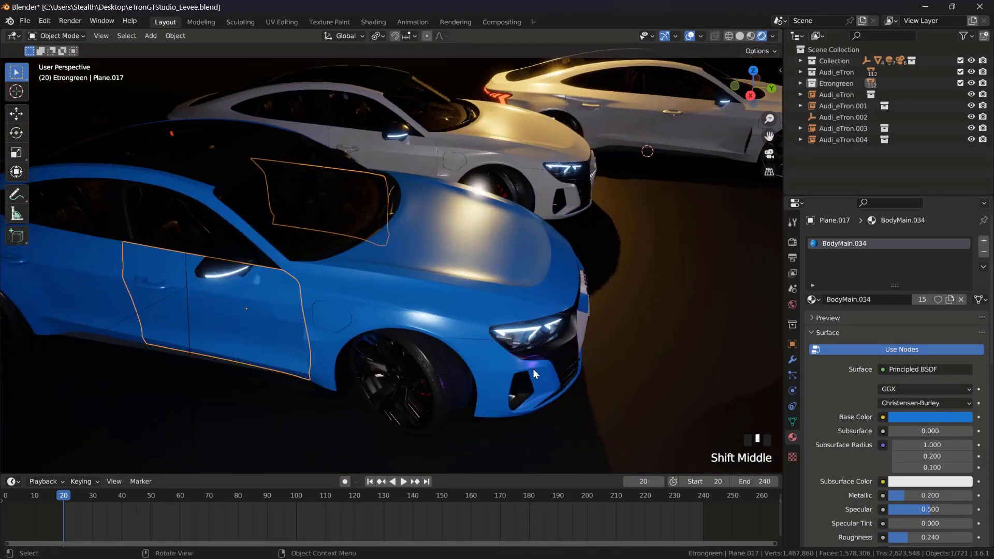
scroll(up, 3)
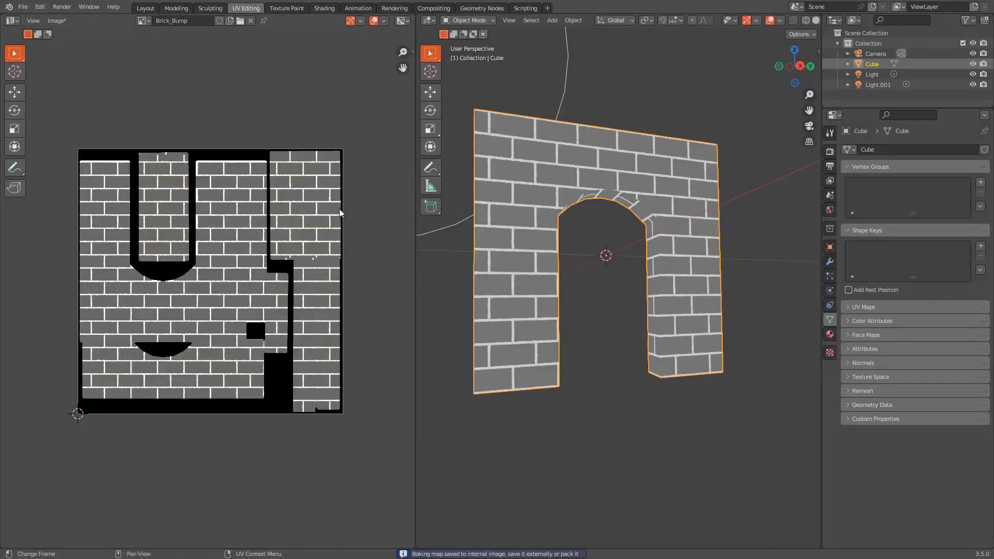
Bake the rifle's EdgeMask with GPU Compute and view the result in UV Editing.
click(323, 8)
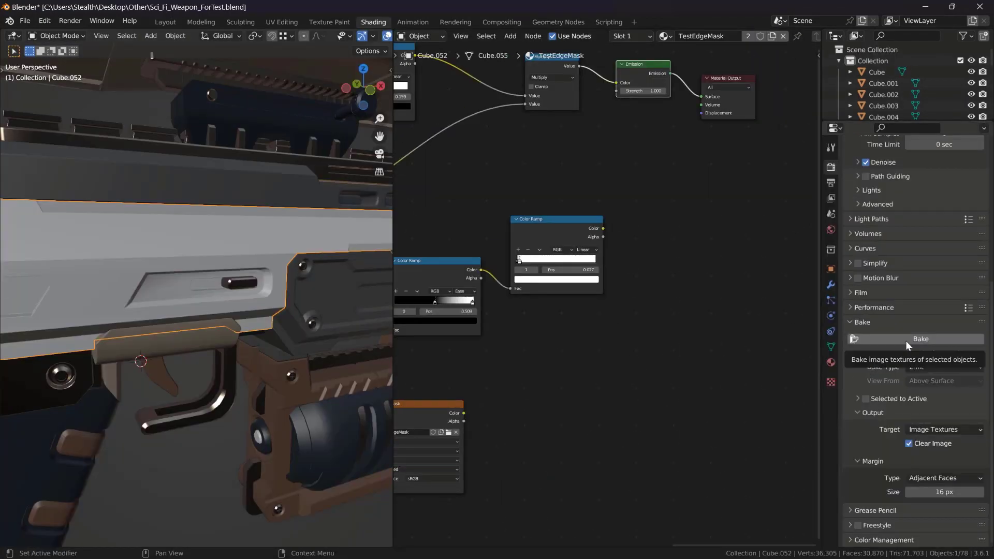
click(945, 193)
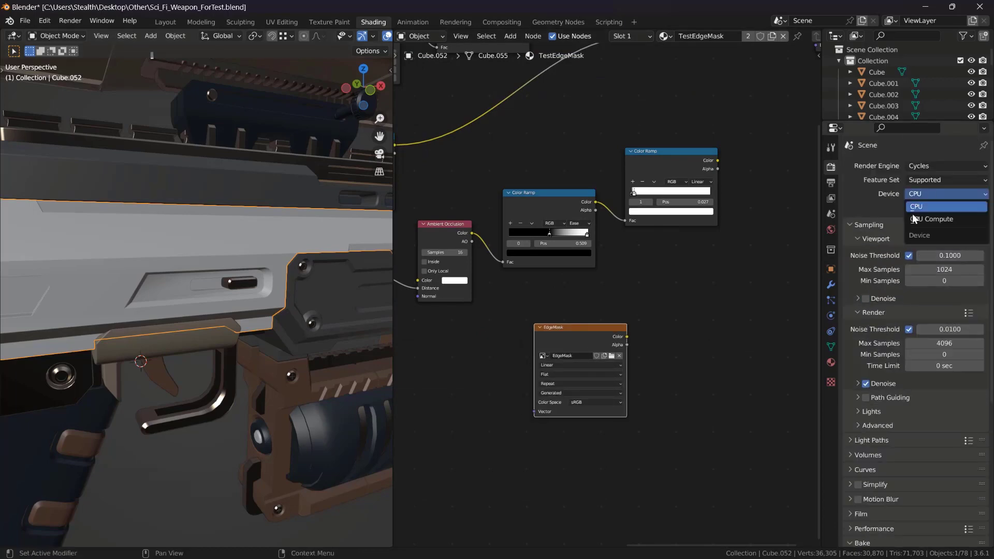
click(282, 22)
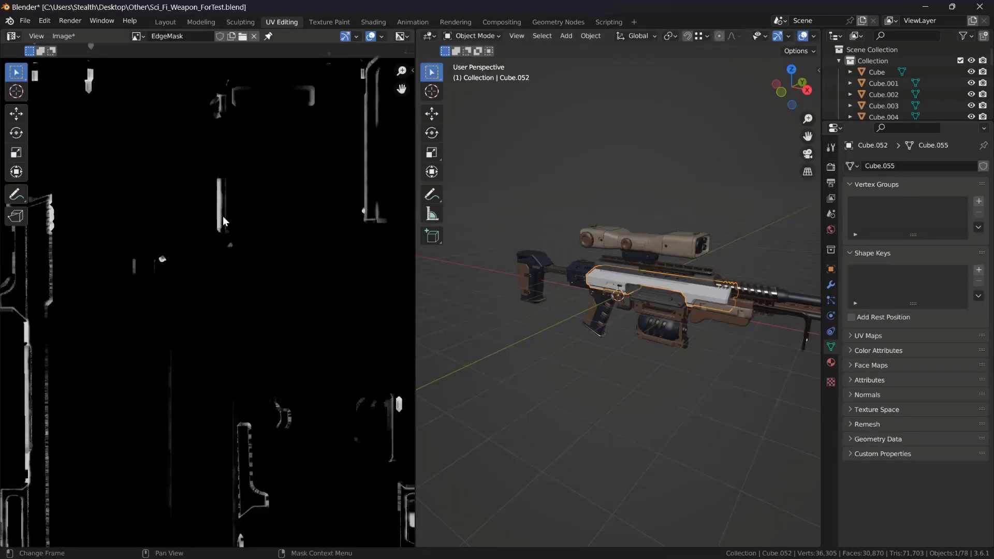
click(373, 22)
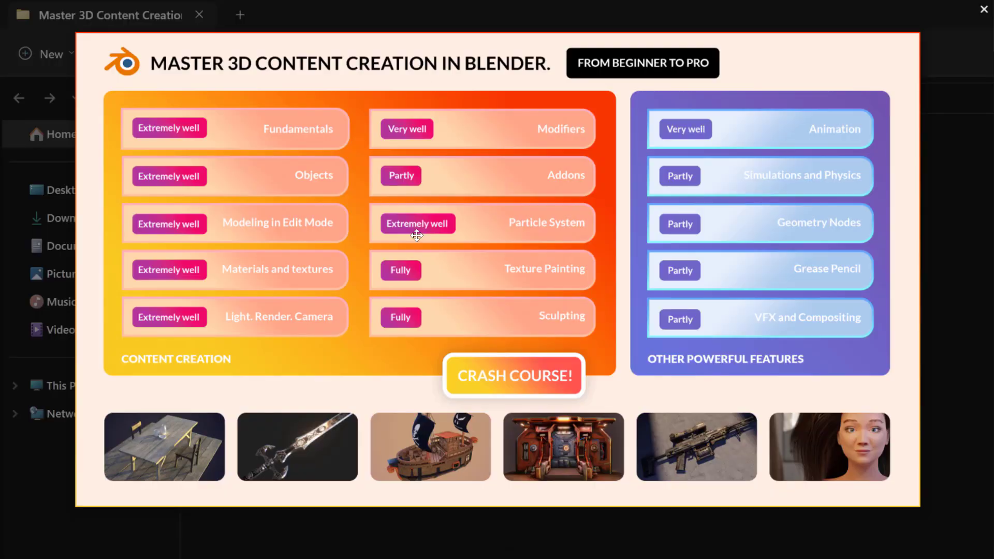
mouse_move(471, 135)
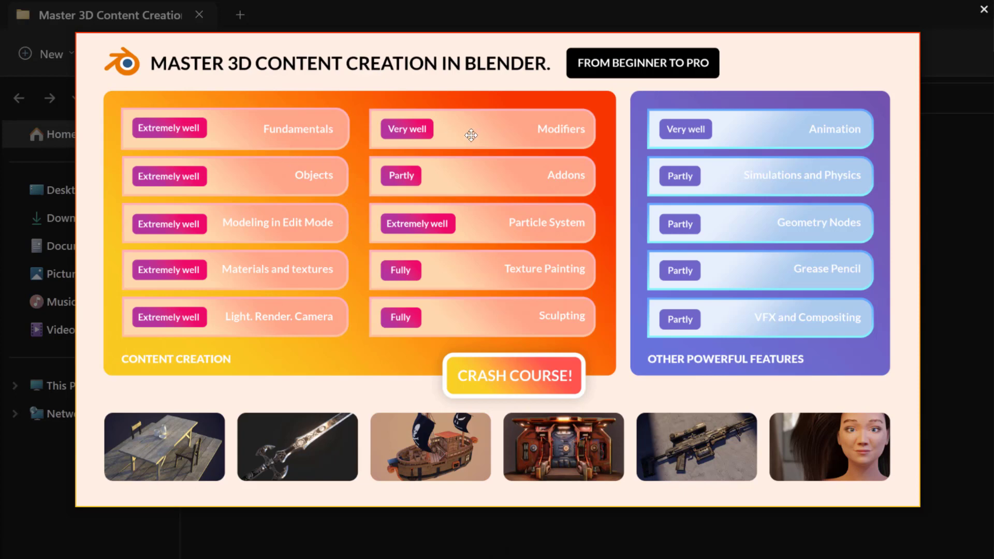
mouse_move(424, 116)
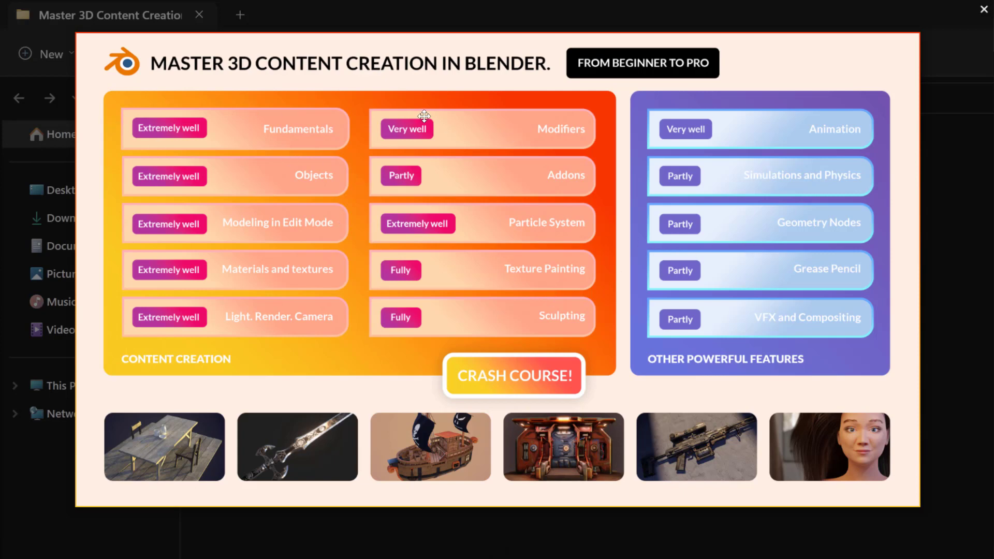
mouse_move(409, 263)
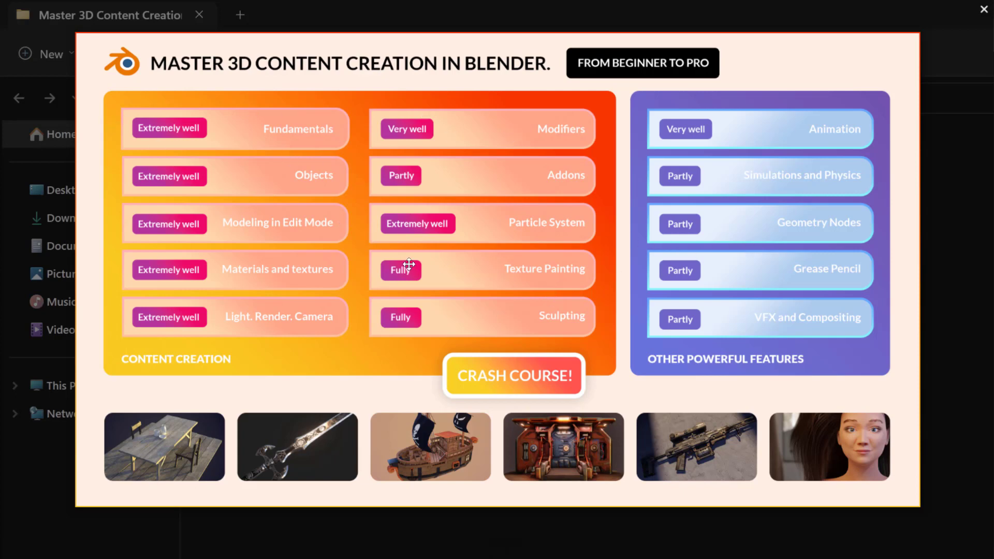
mouse_move(494, 119)
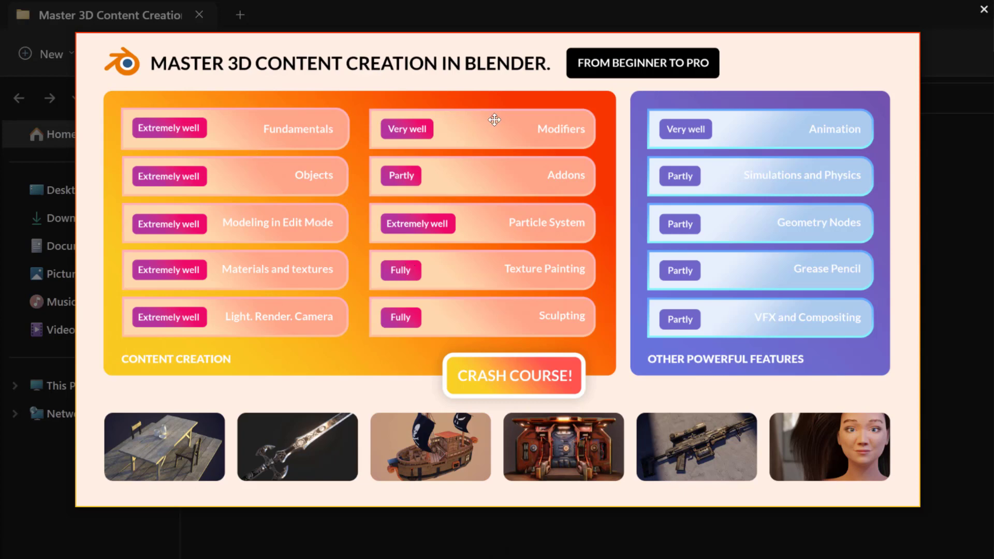
mouse_move(542, 274)
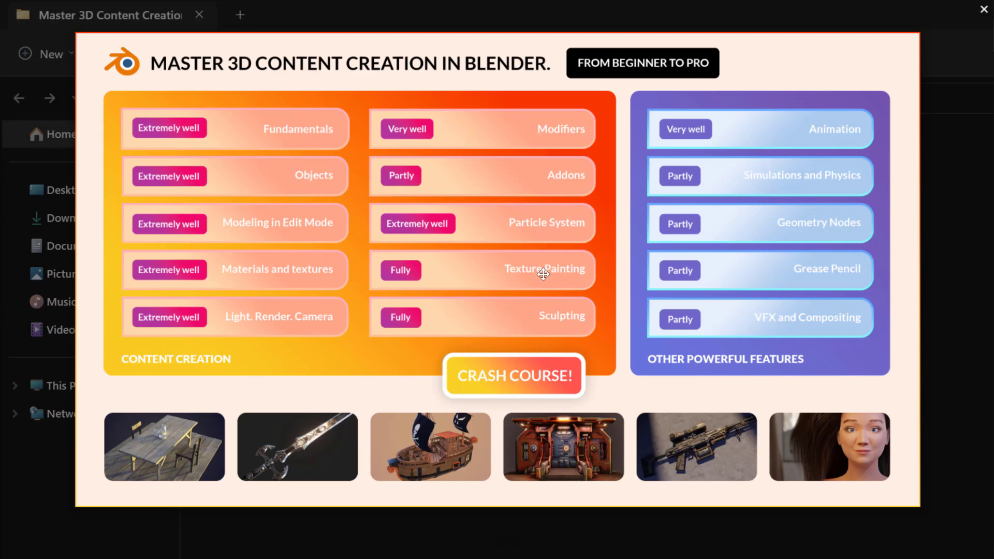
mouse_move(550, 227)
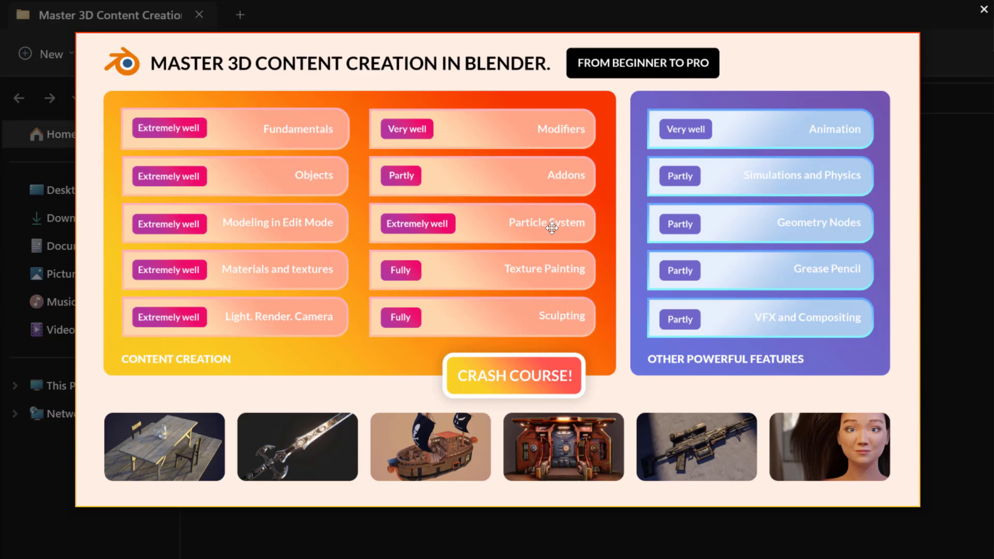
mouse_move(792, 171)
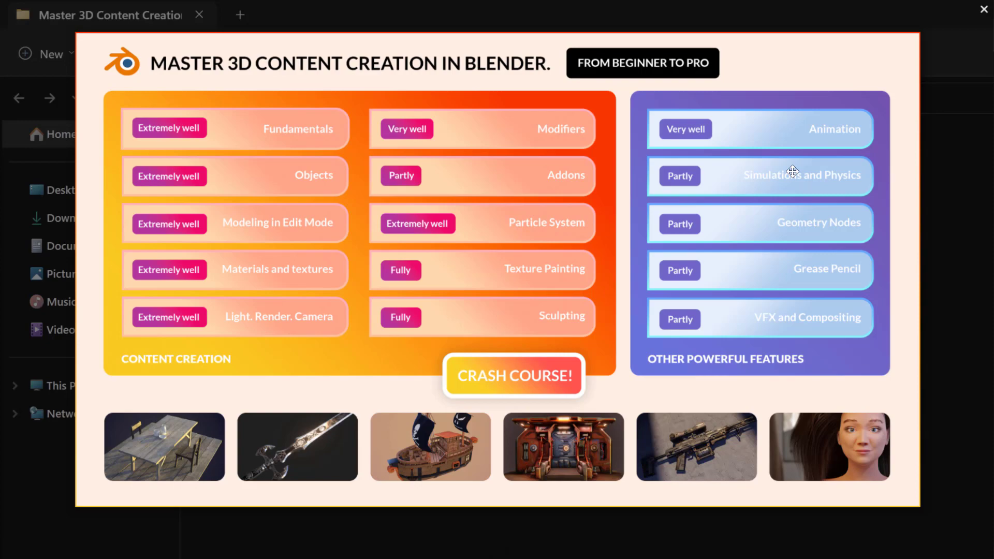
mouse_move(814, 266)
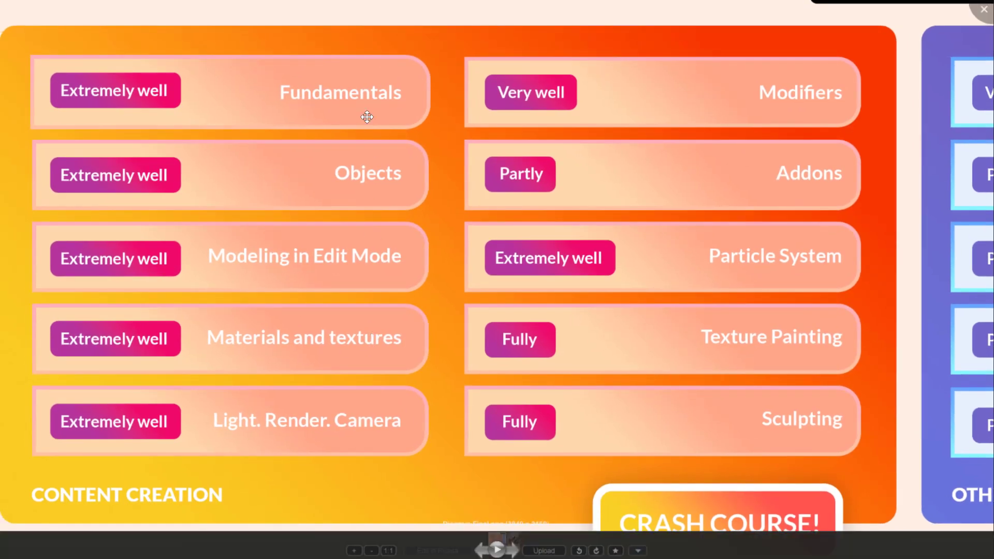
mouse_move(362, 175)
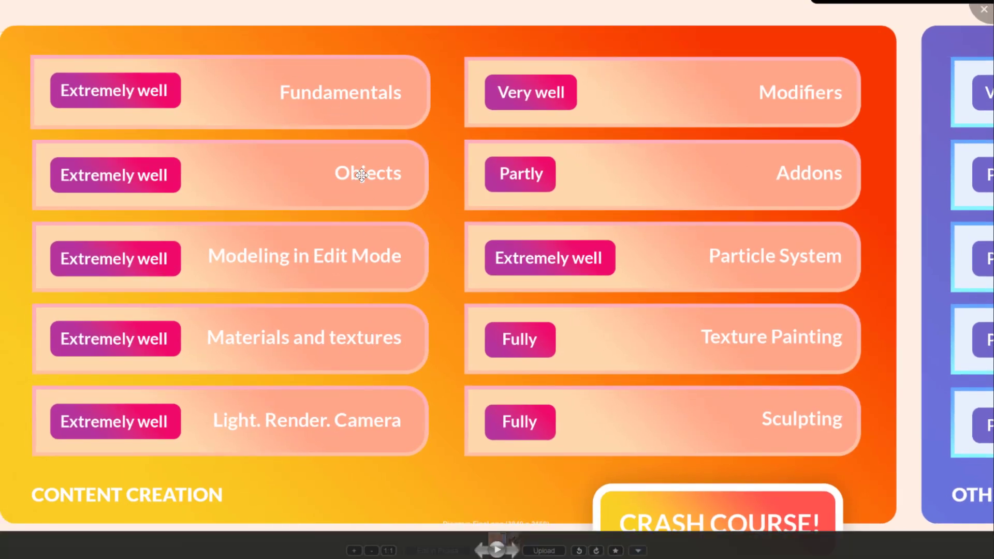
mouse_move(374, 182)
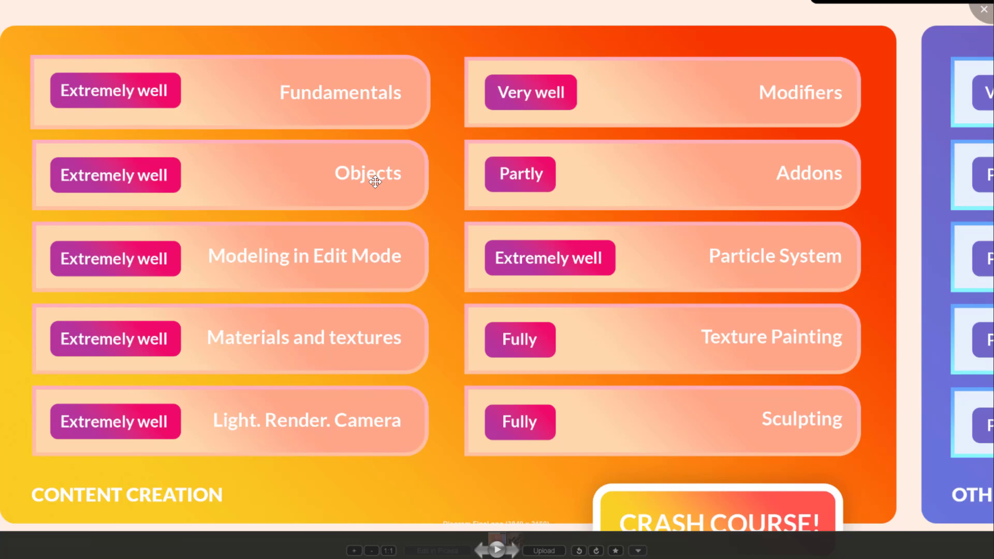
mouse_move(364, 256)
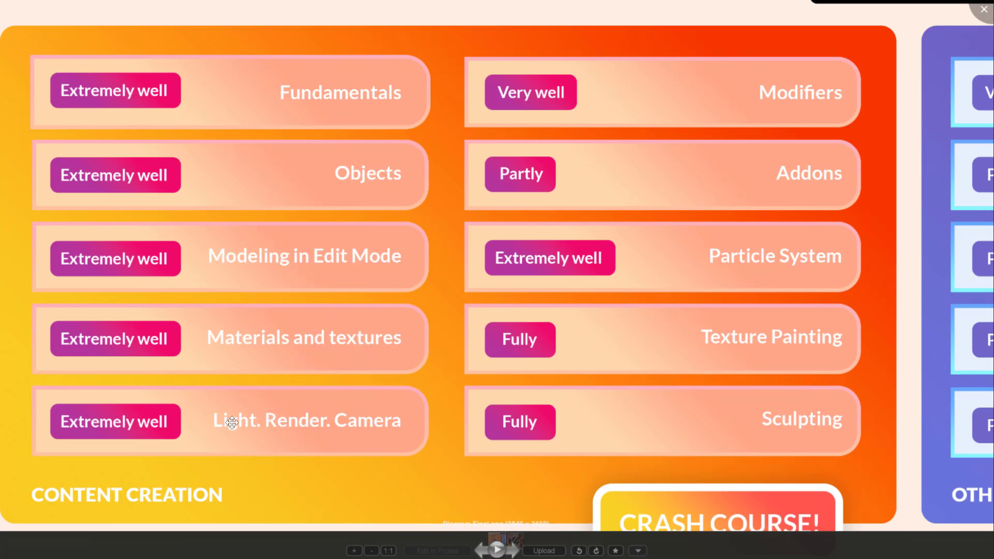
mouse_move(881, 124)
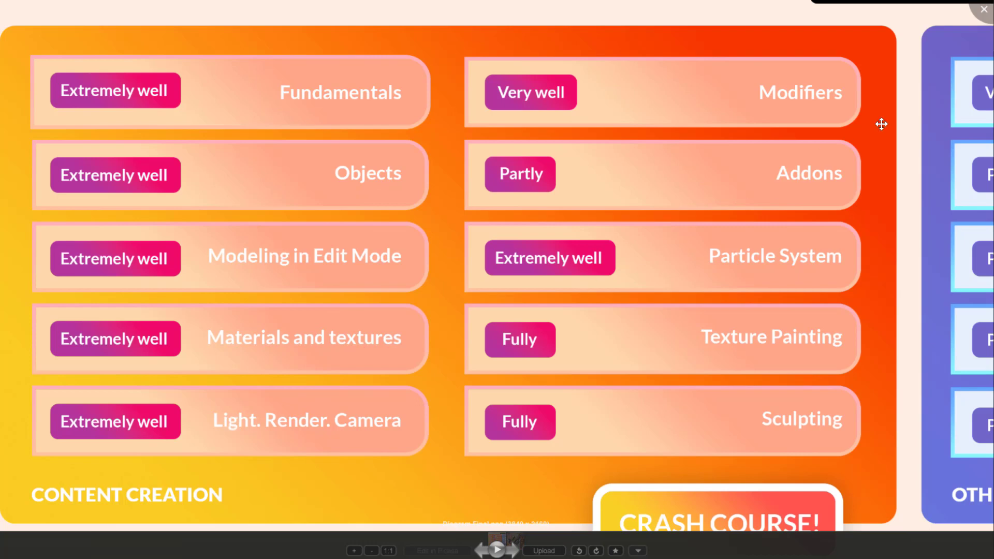
mouse_move(779, 248)
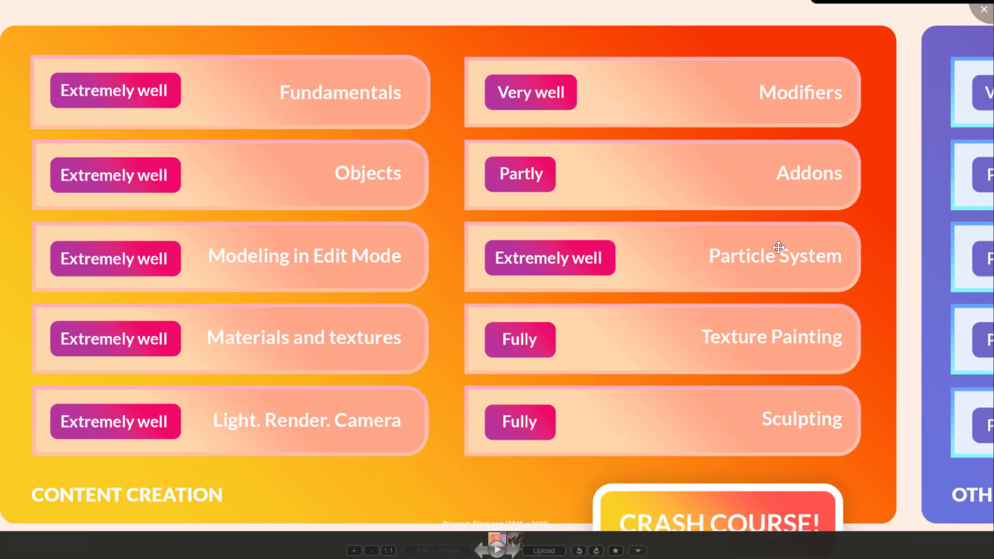
mouse_move(759, 310)
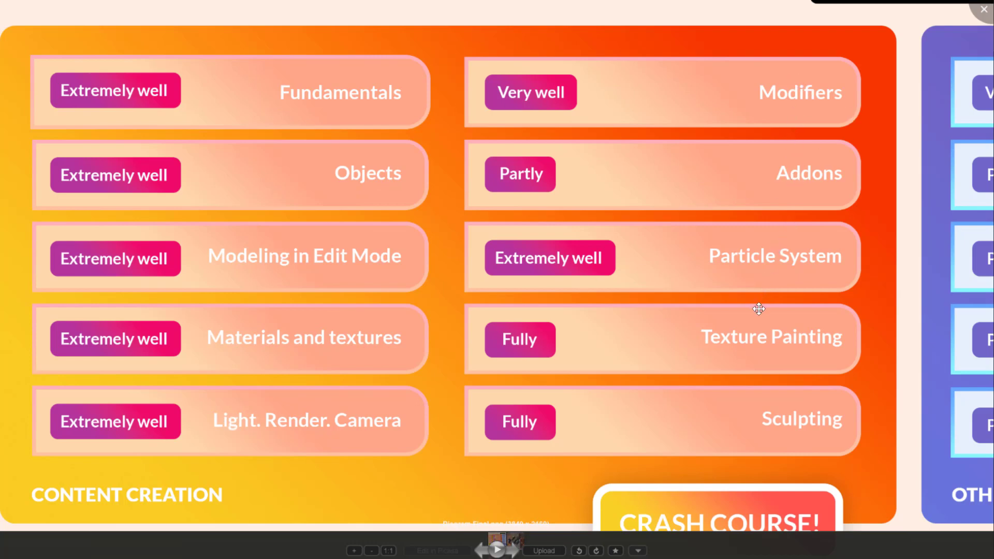
mouse_move(236, 135)
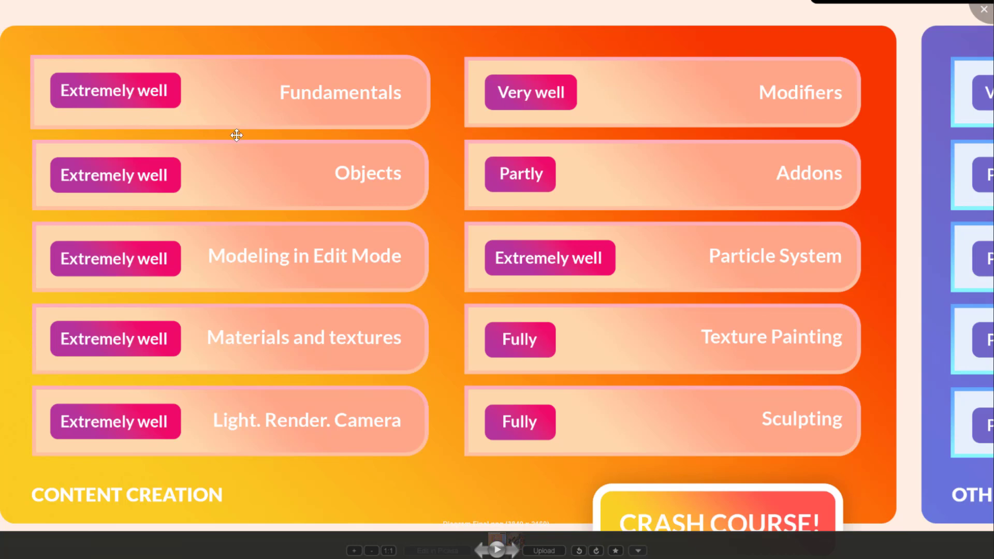
mouse_move(273, 125)
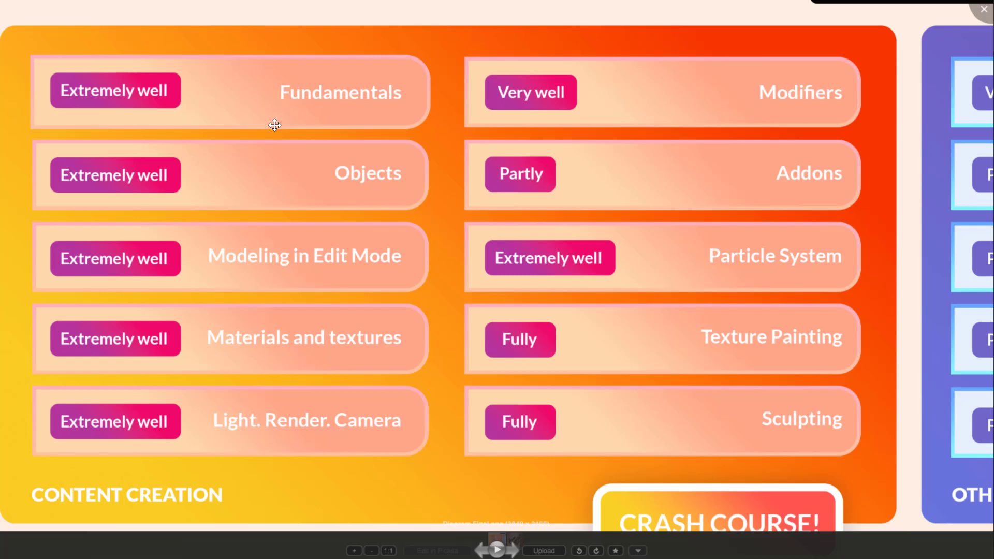
mouse_move(118, 92)
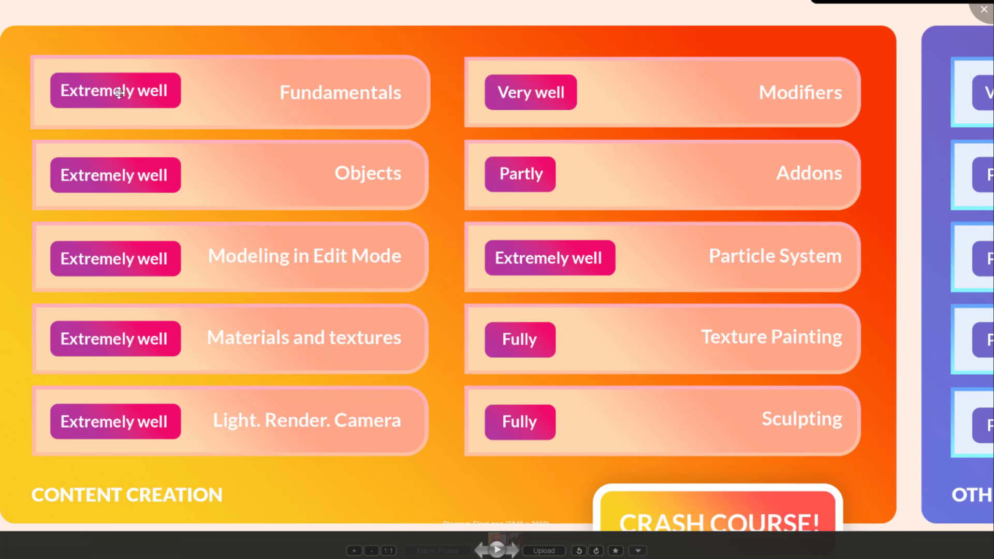
mouse_move(551, 192)
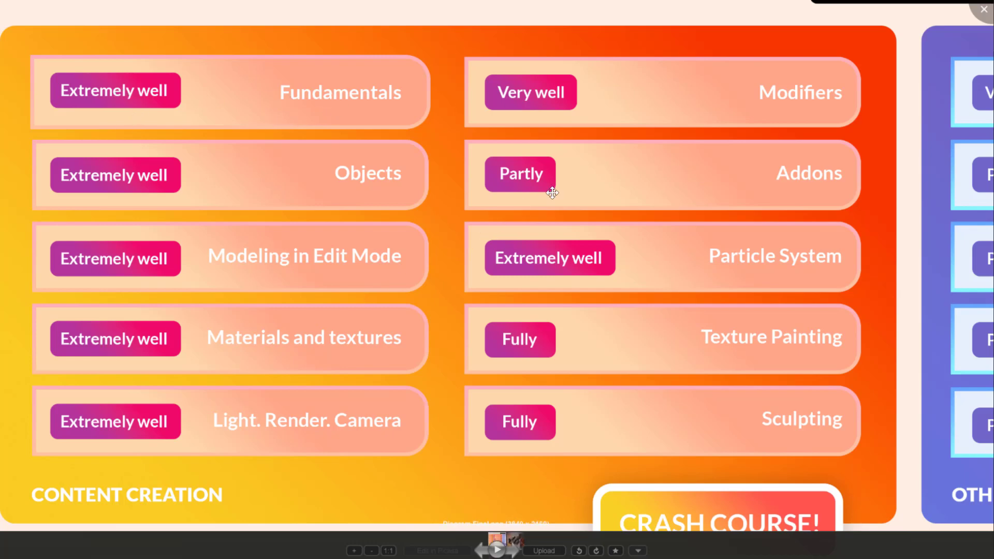
mouse_move(515, 182)
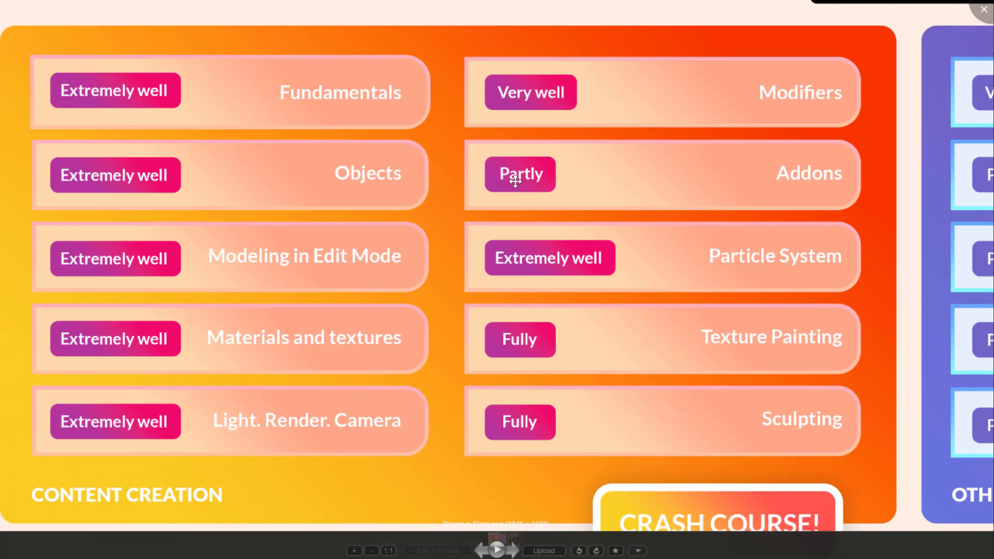
mouse_move(665, 363)
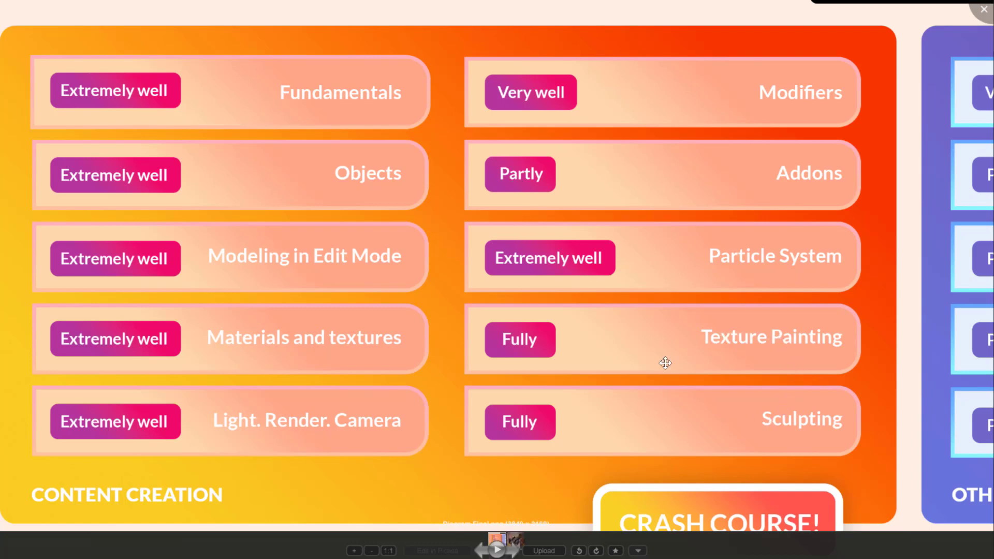
mouse_move(625, 339)
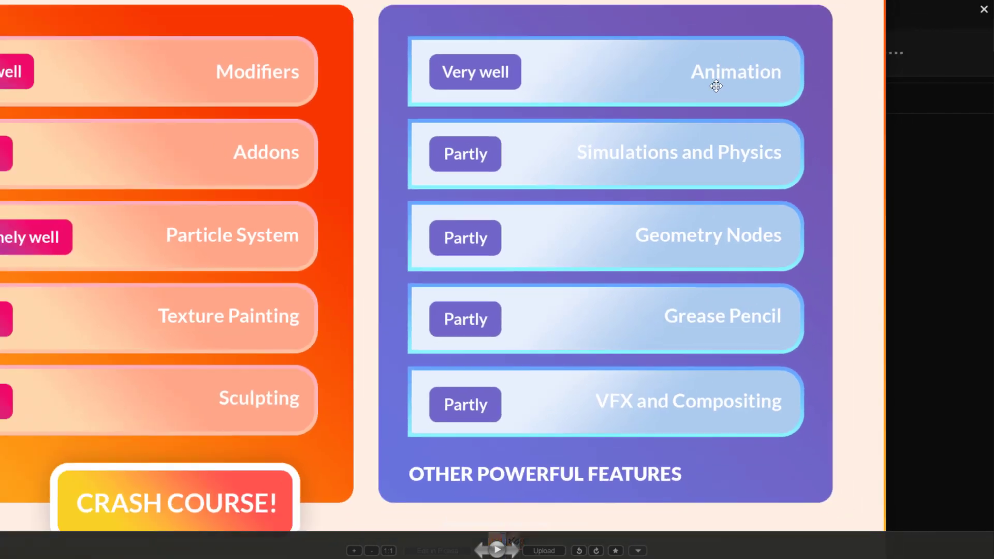
mouse_move(667, 97)
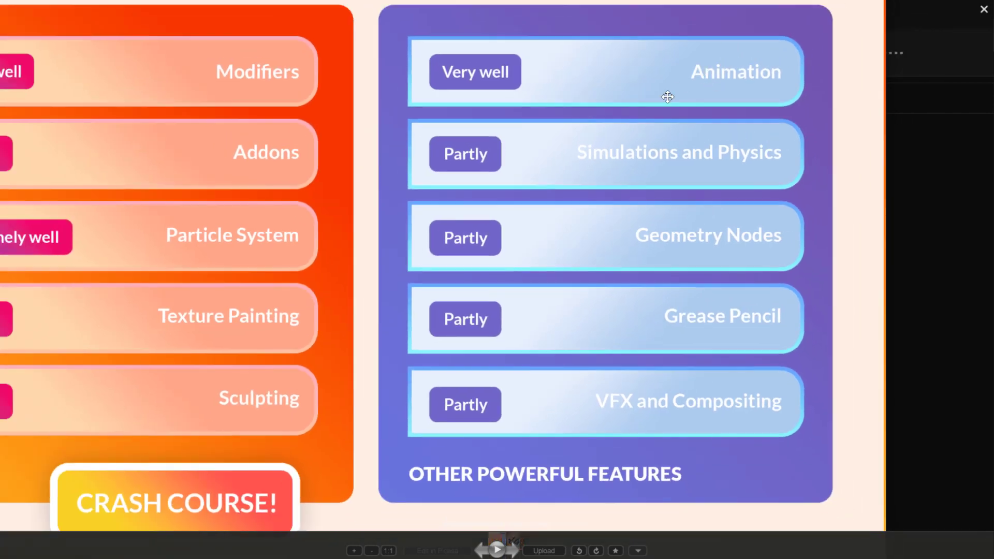
mouse_move(626, 302)
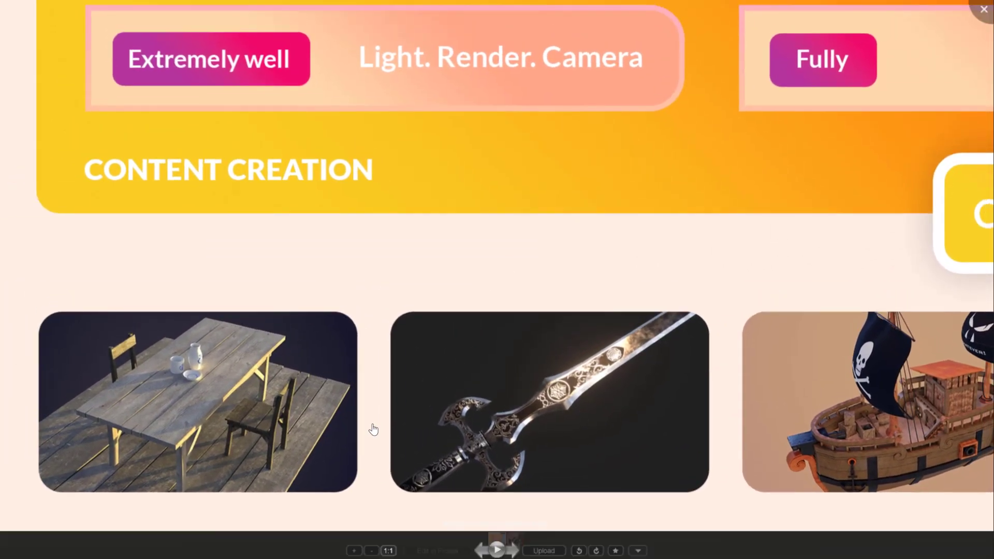
Scroll the Open Image browser through the Sci-Fi Alphas mask images.
scroll(up, 3)
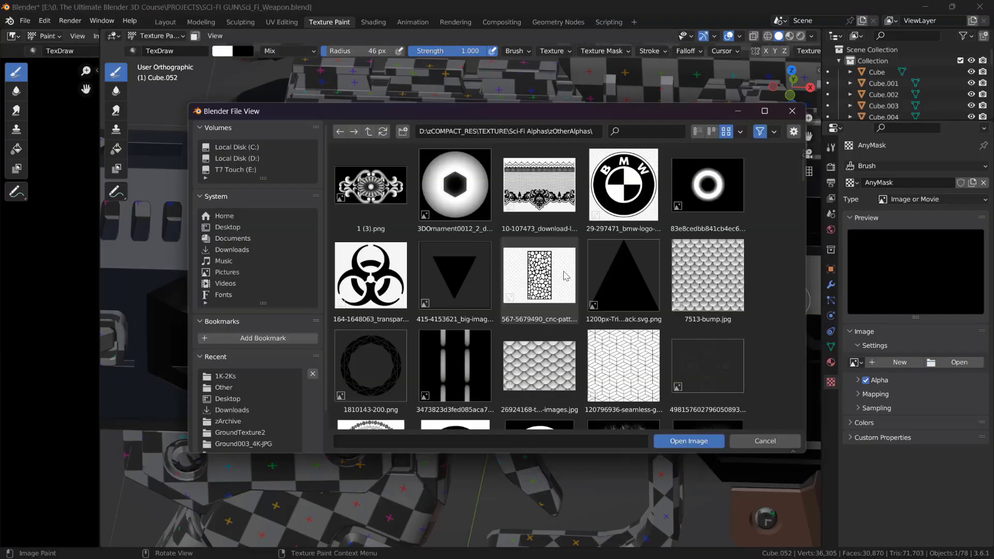
Show the painted triangle stencil on the rifle and its DarkerMetalMask image node in Shading.
scroll(down, 3)
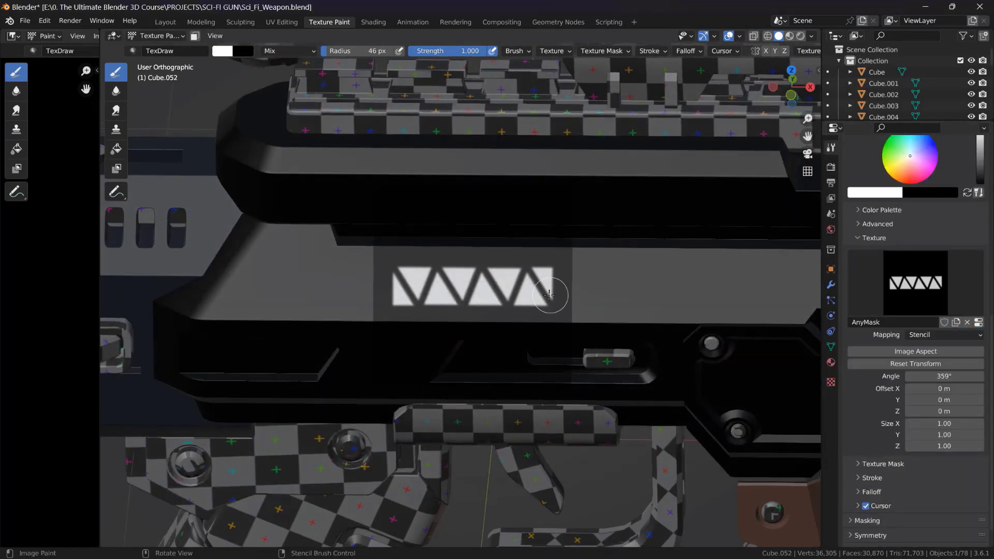
click(373, 22)
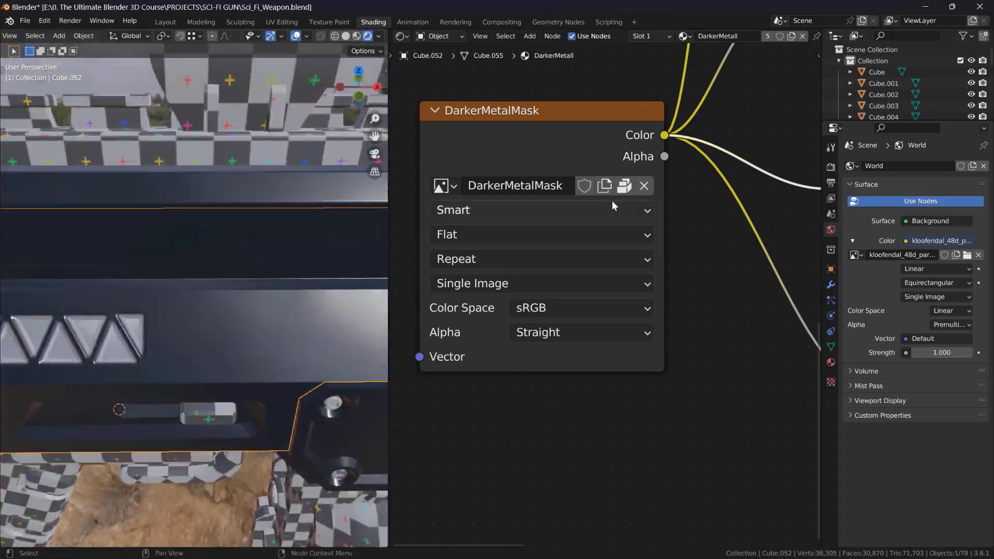